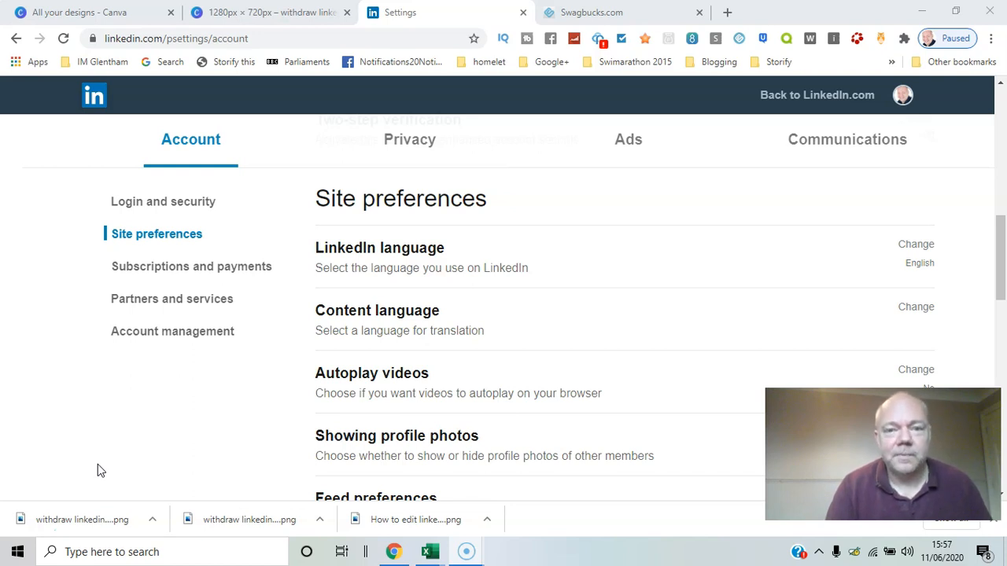
Return to the LinkedIn home feed and expand the Me account menu
{"action": "left_click", "coordinate": [816, 94]}
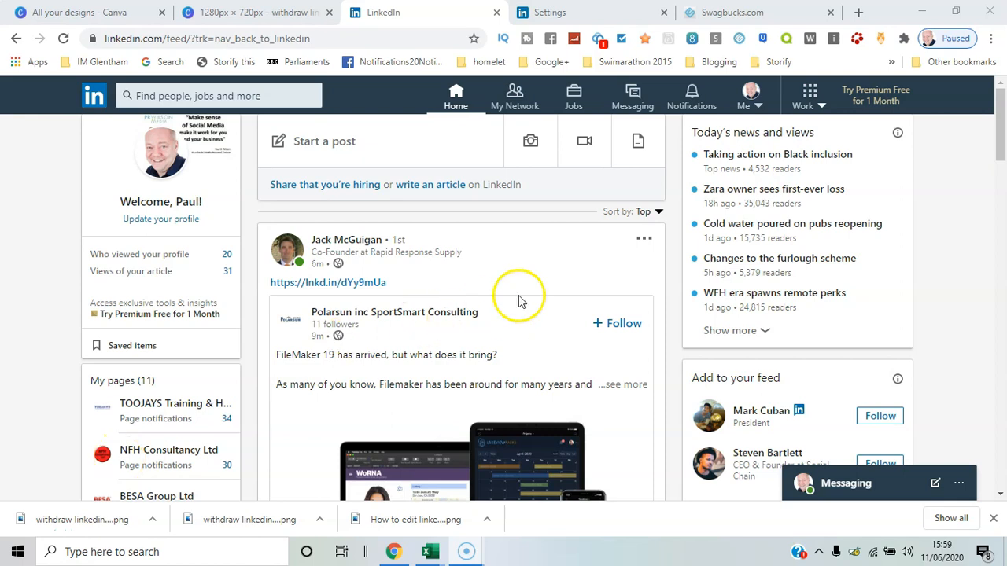
{"action": "left_click", "coordinate": [749, 94]}
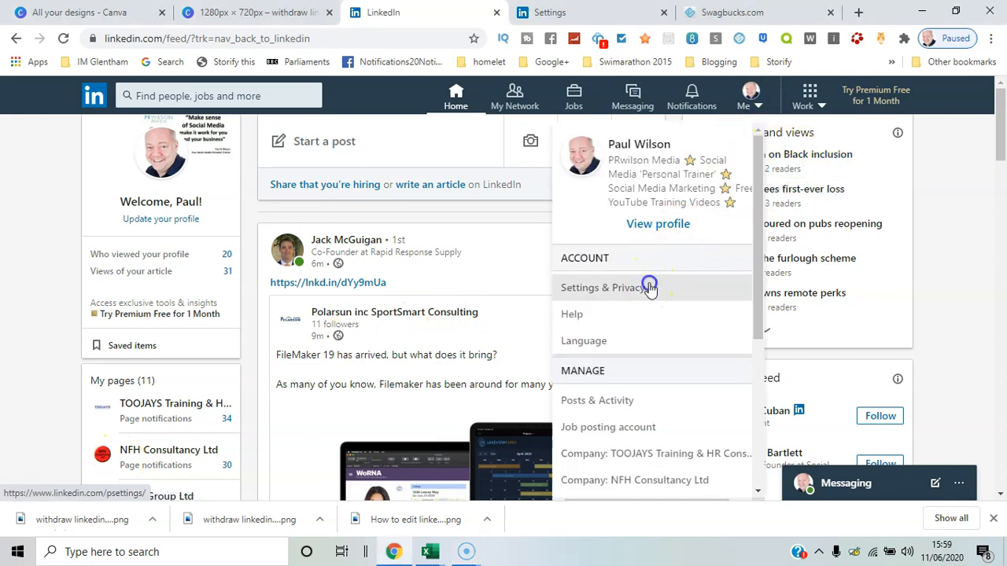
Go to Settings & Privacy, Account section, and show Site preferences
{"action": "left_click", "coordinate": [607, 287]}
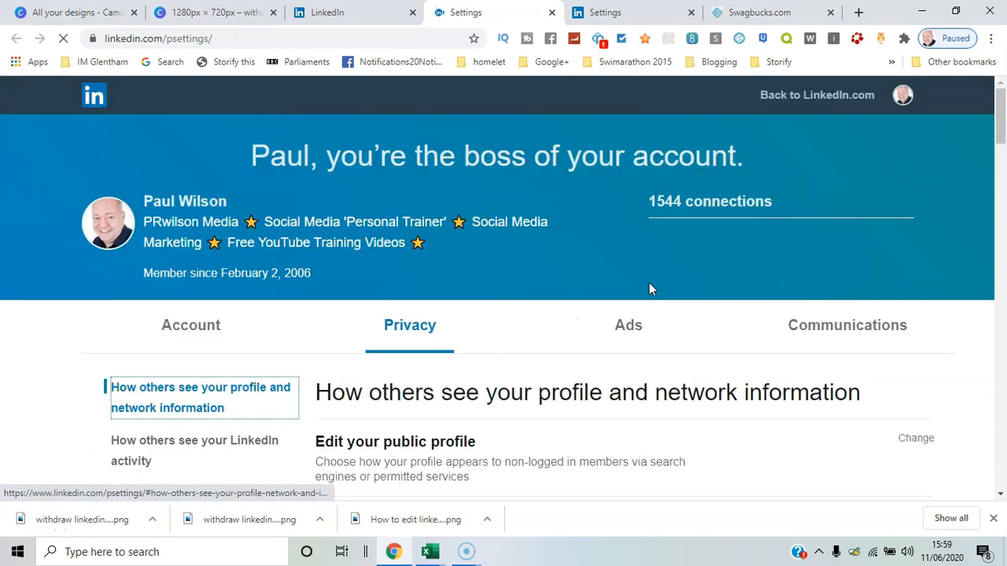
{"action": "left_click", "coordinate": [190, 324]}
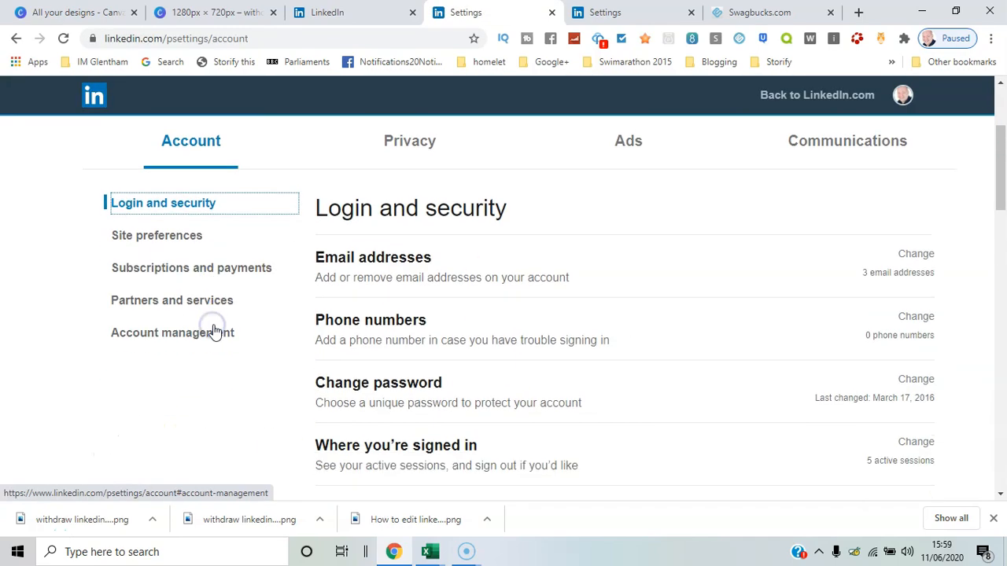
{"action": "scroll", "scroll_direction": "down", "scroll_amount": 3}
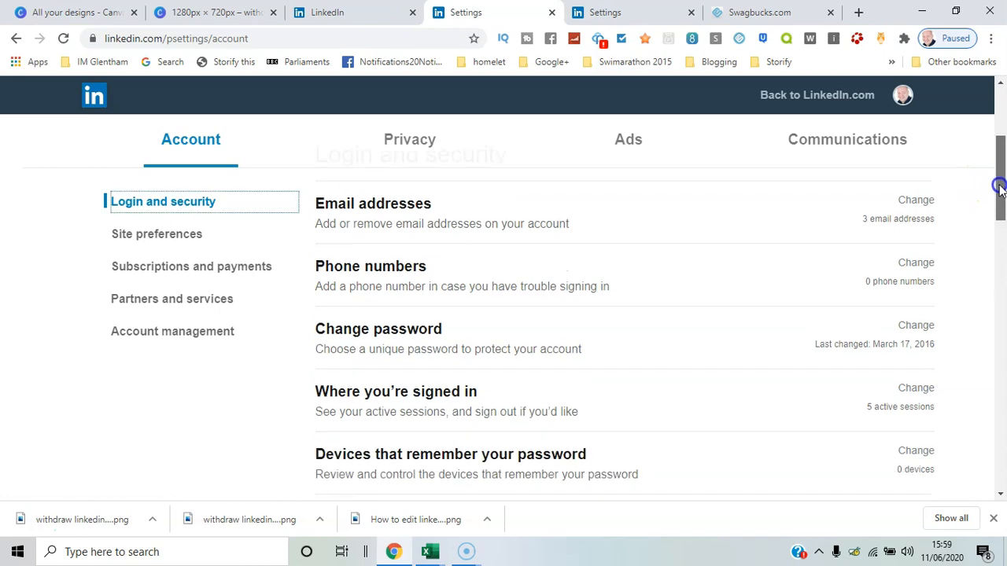
{"action": "left_click", "coordinate": [157, 234]}
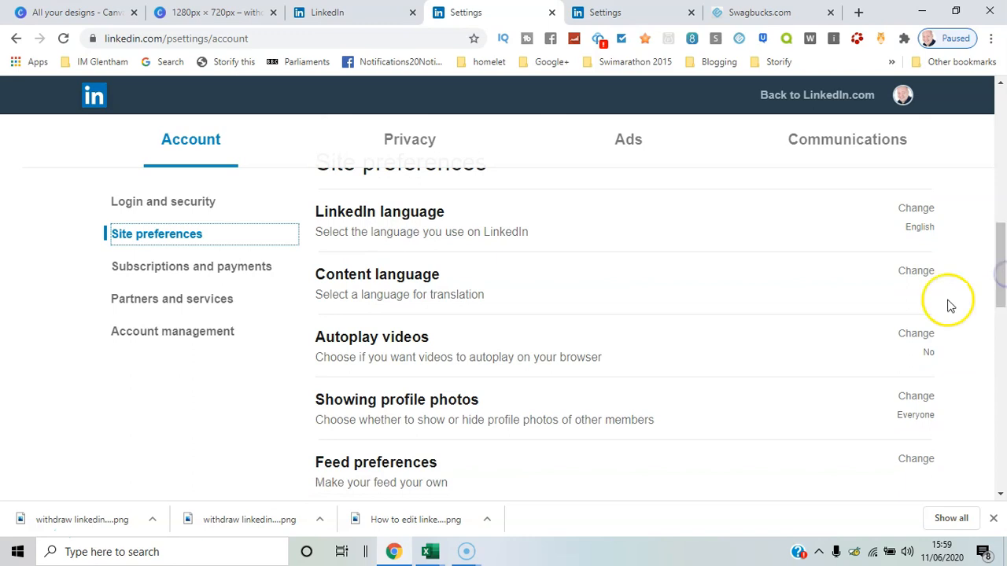
Expand Autoplay videos and toggle feed video autoplay to Yes, then back to No
{"action": "left_click", "coordinate": [915, 333]}
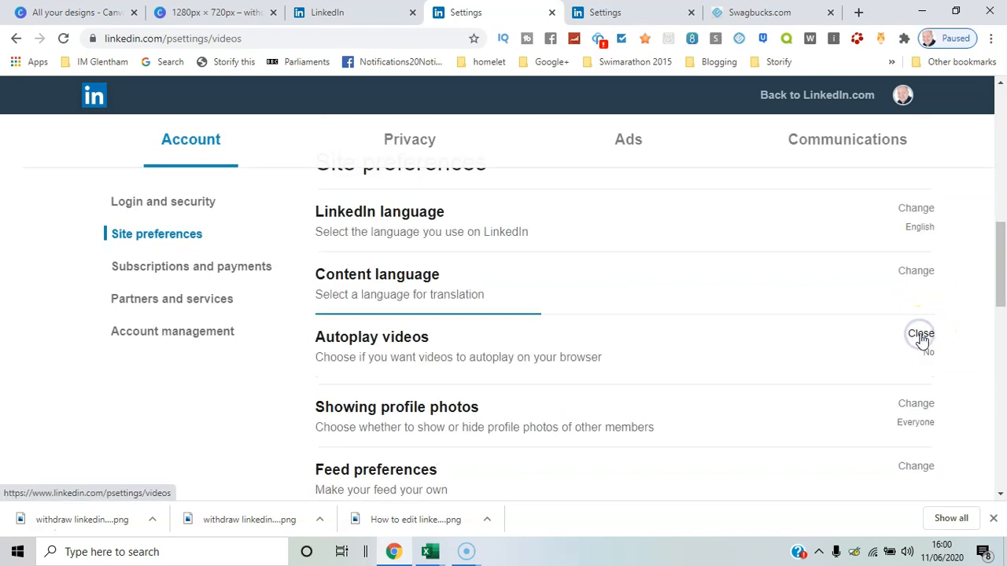
{"action": "left_click", "coordinate": [920, 334]}
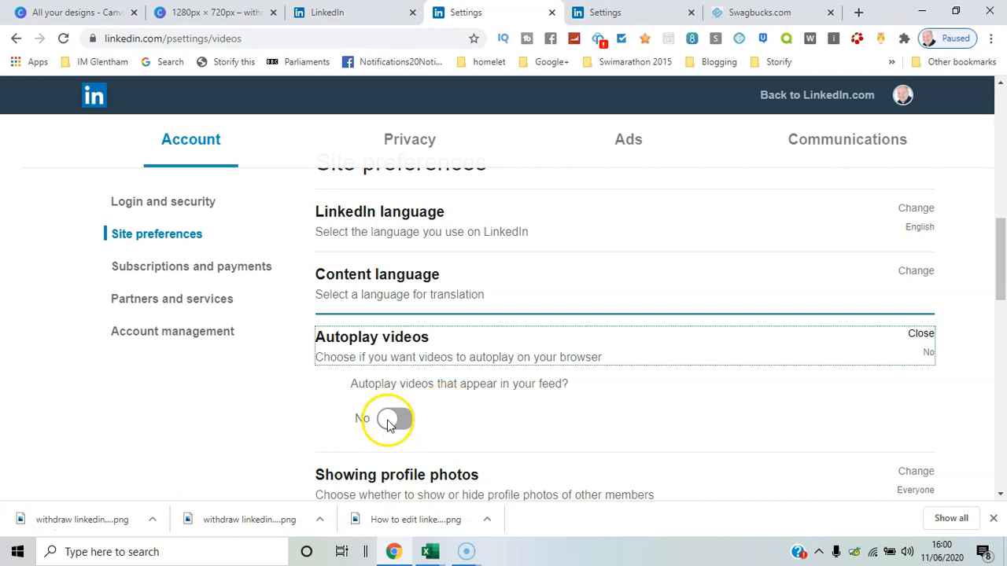
{"action": "left_click", "coordinate": [393, 417]}
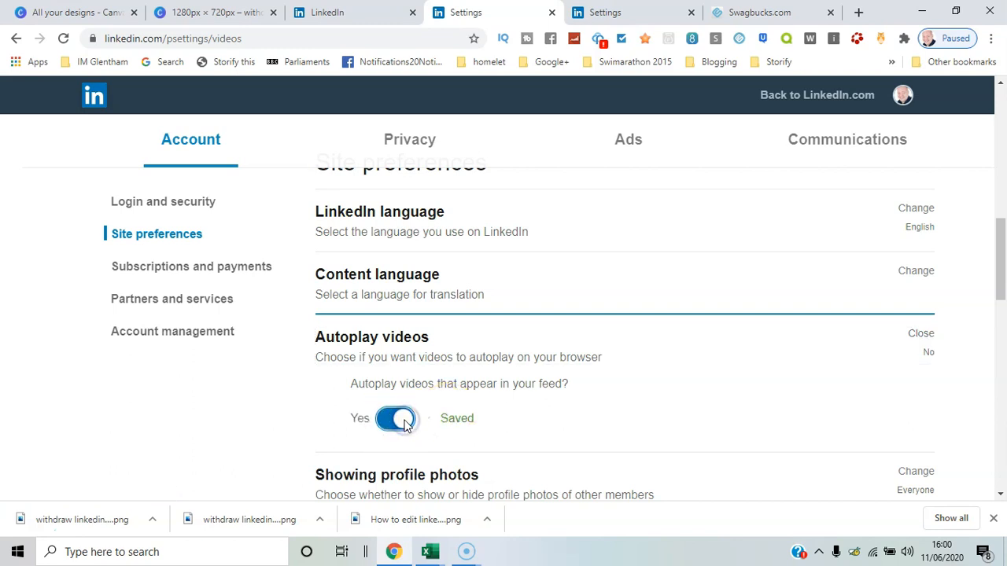
{"action": "left_click", "coordinate": [396, 418]}
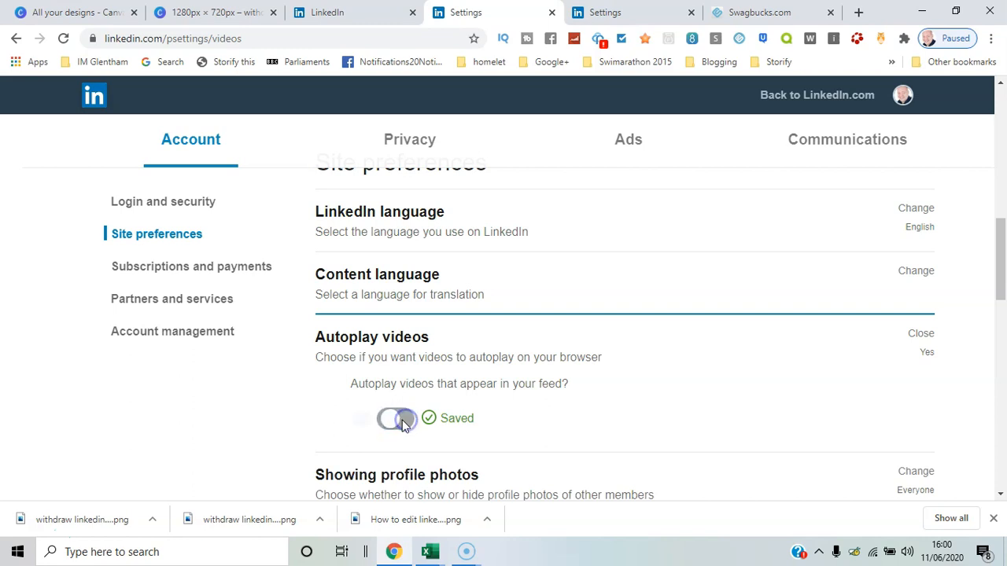
{"action": "left_click", "coordinate": [395, 417]}
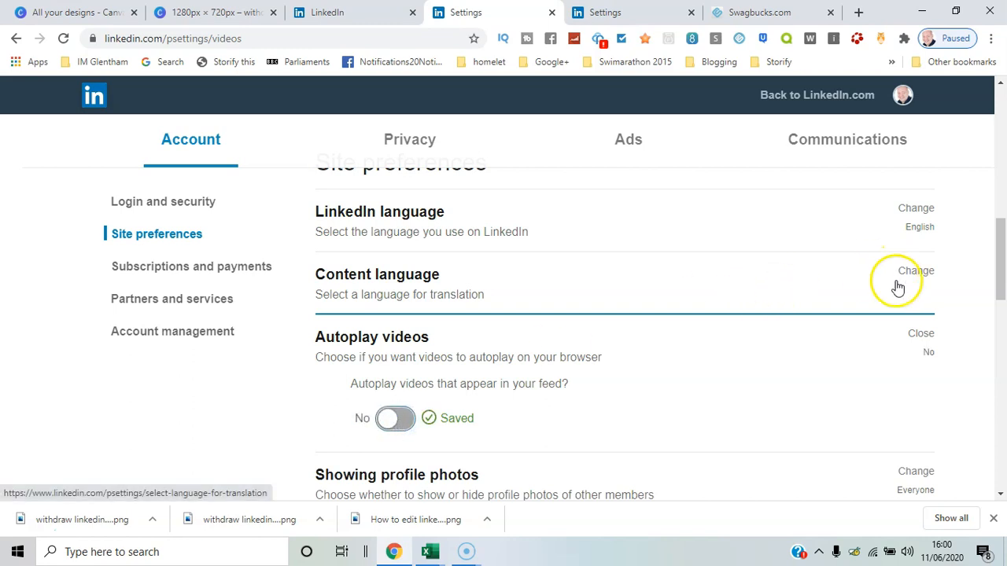
{"action": "mouse_move", "coordinate": [837, 345]}
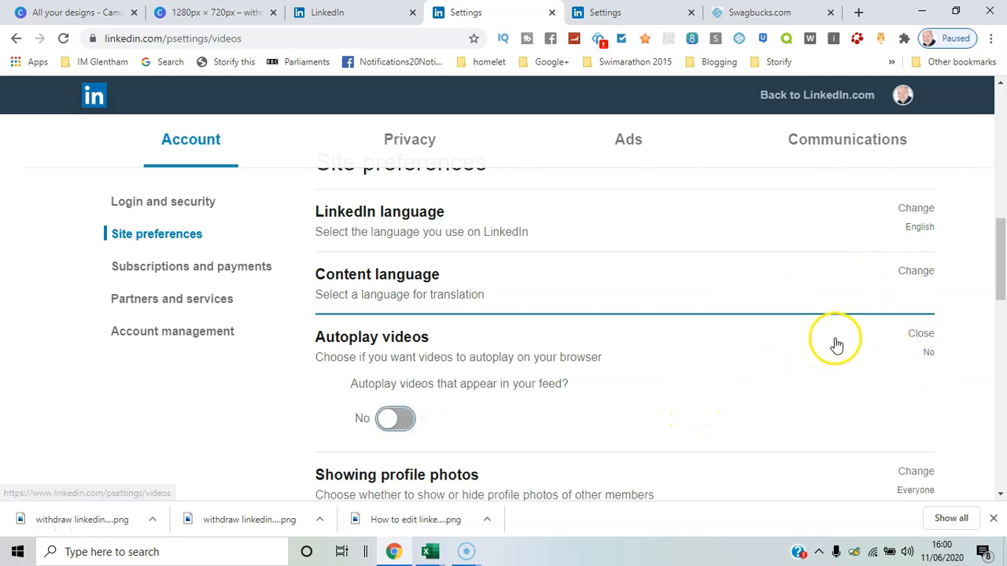
Collapse and reopen the Autoplay videos preference to confirm it shows No
{"action": "left_click", "coordinate": [920, 333]}
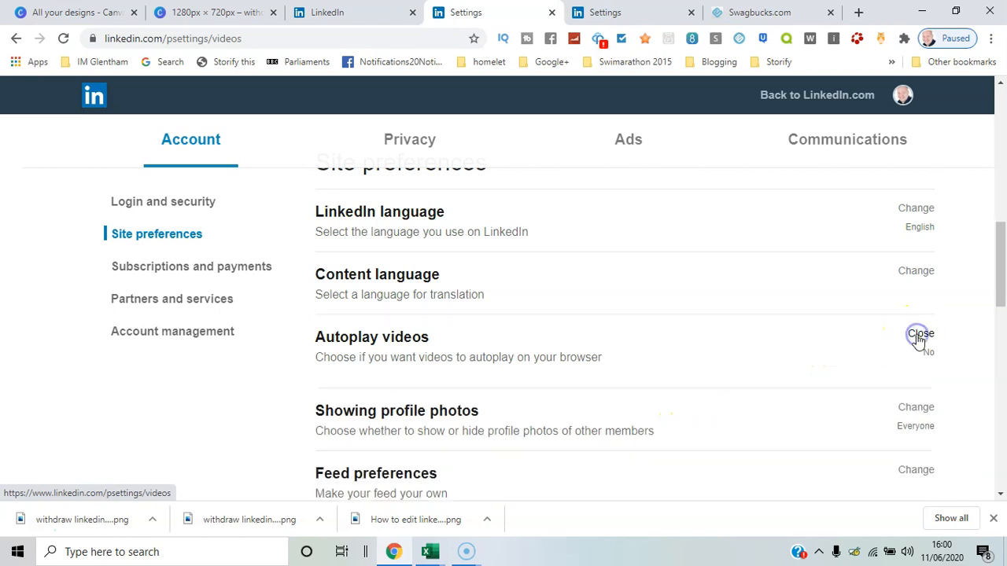
{"action": "left_click", "coordinate": [919, 333]}
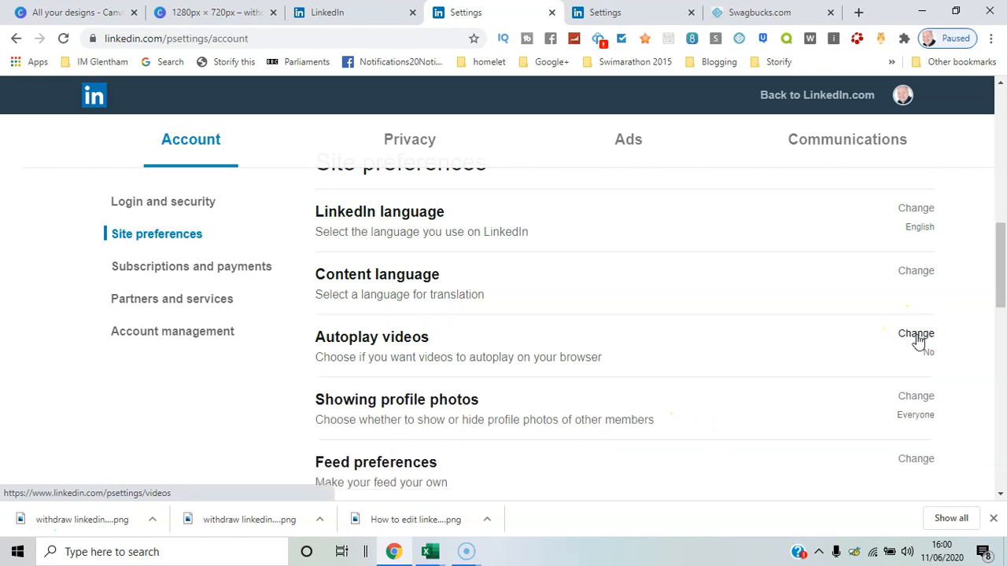
{"action": "left_click", "coordinate": [915, 334]}
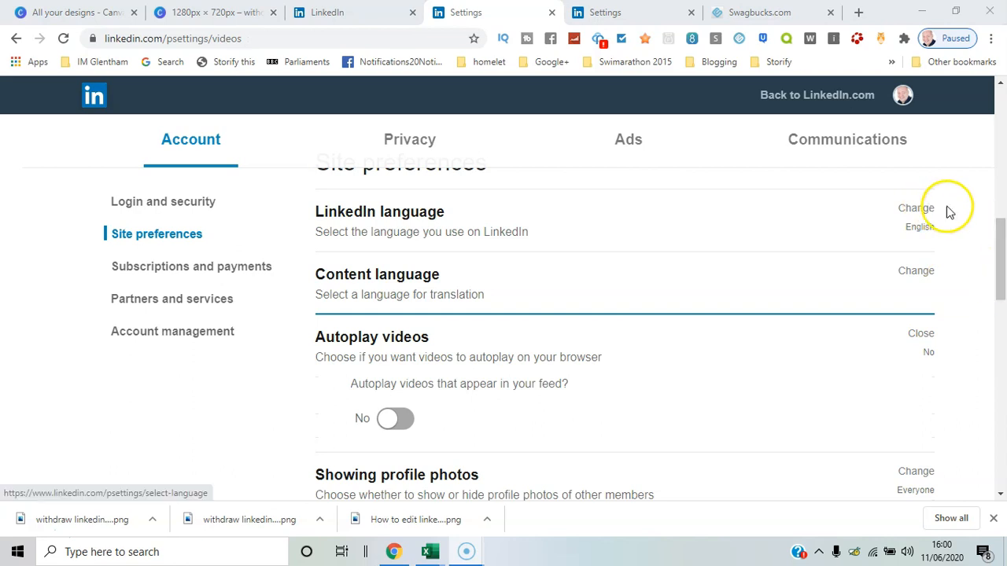
{"action": "scroll", "scroll_direction": "down", "scroll_amount": 3}
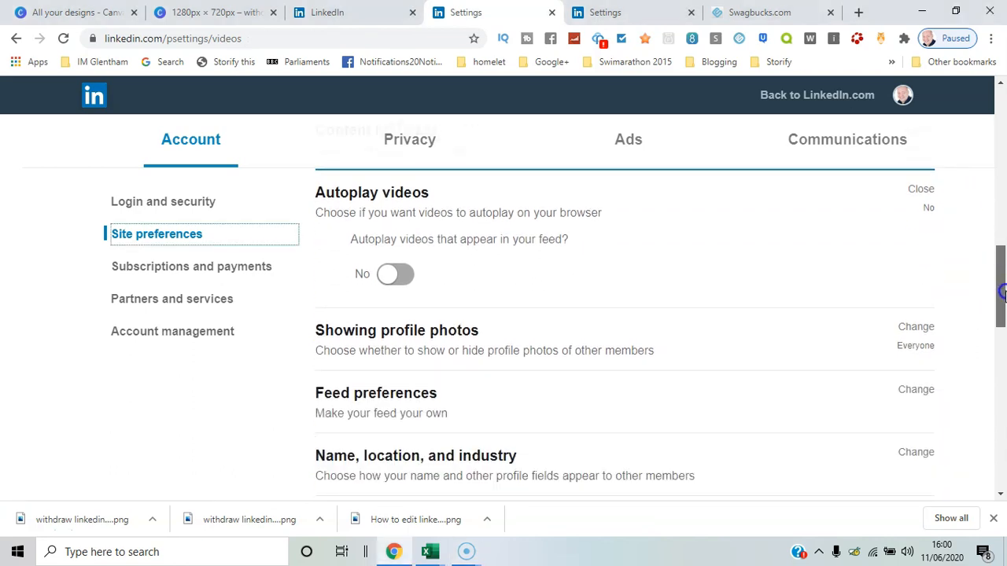
{"action": "scroll", "scroll_direction": "down", "scroll_amount": 3}
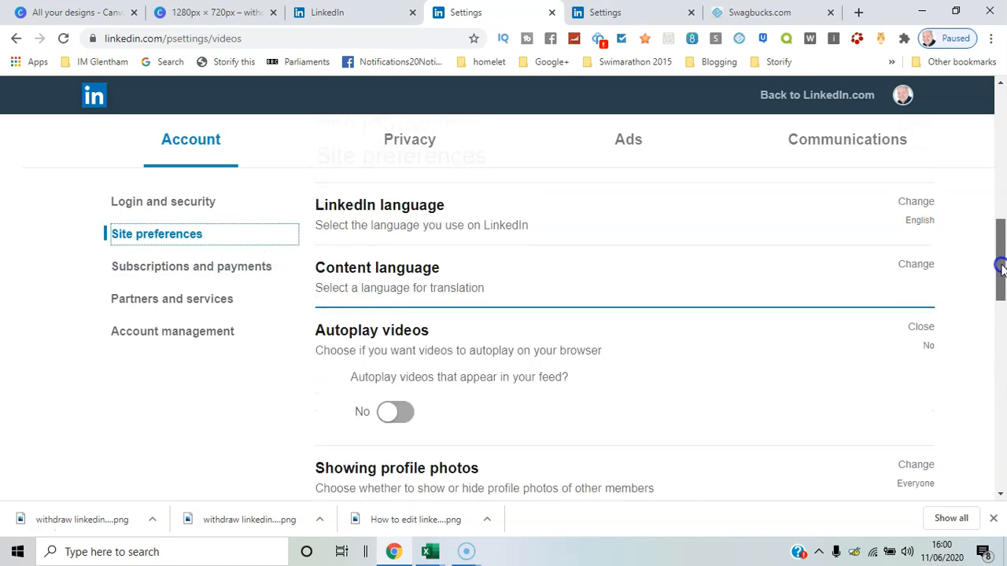
{"action": "scroll", "scroll_direction": "up", "scroll_amount": 3}
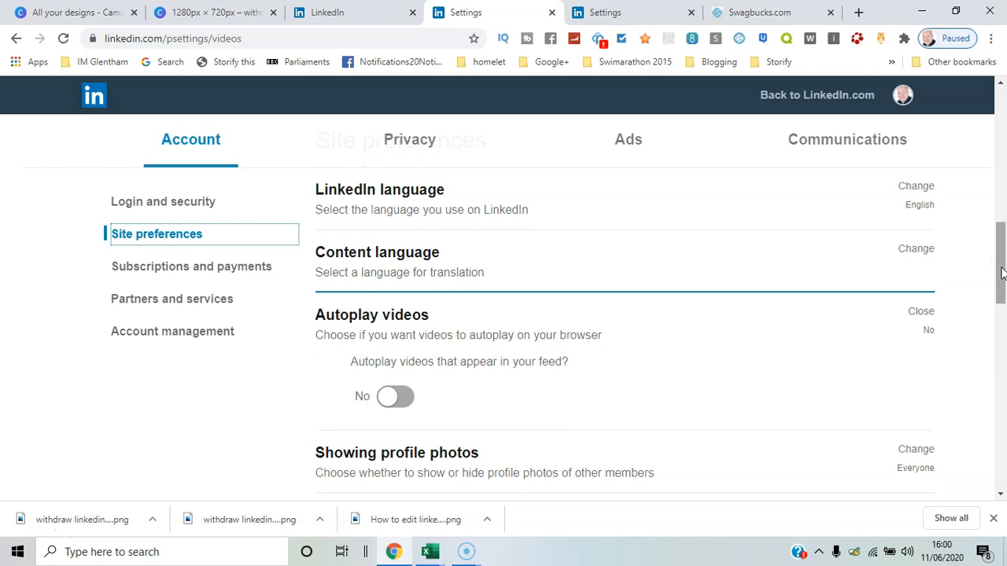